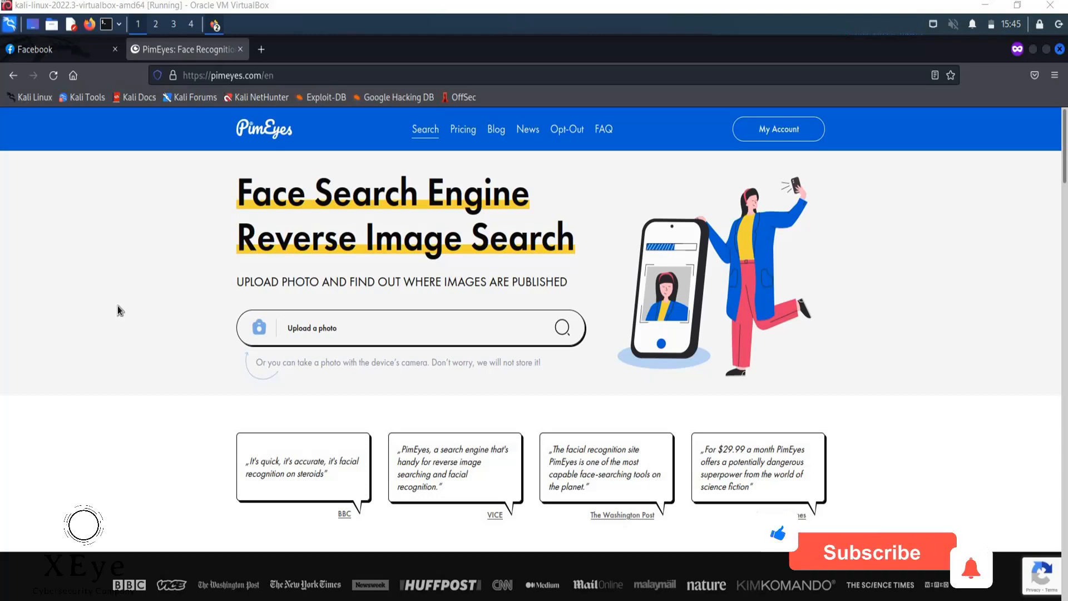
left_click(871, 552)
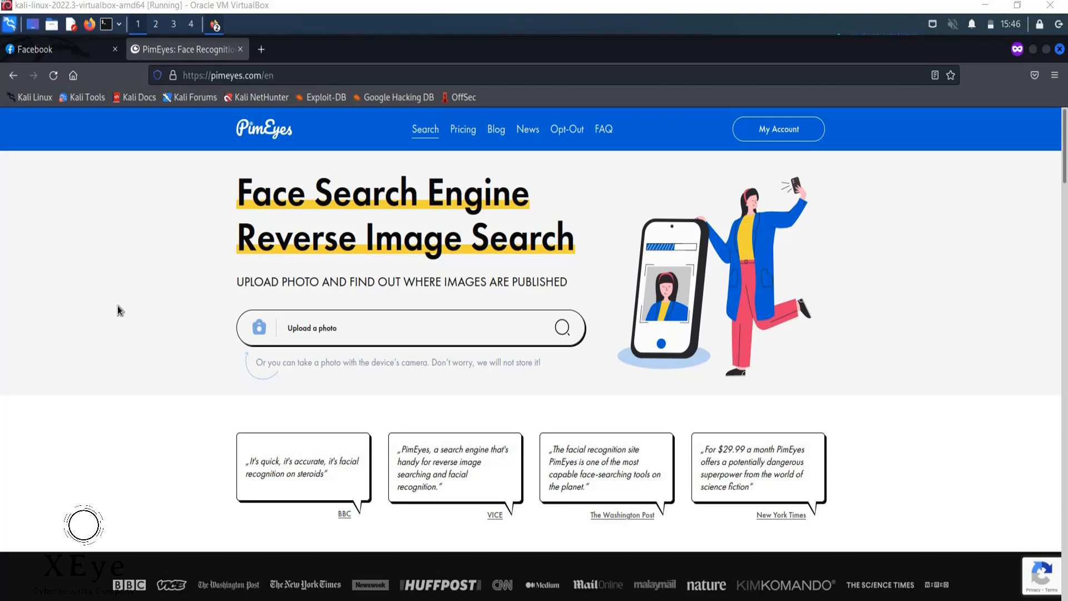
mouse_move(452, 137)
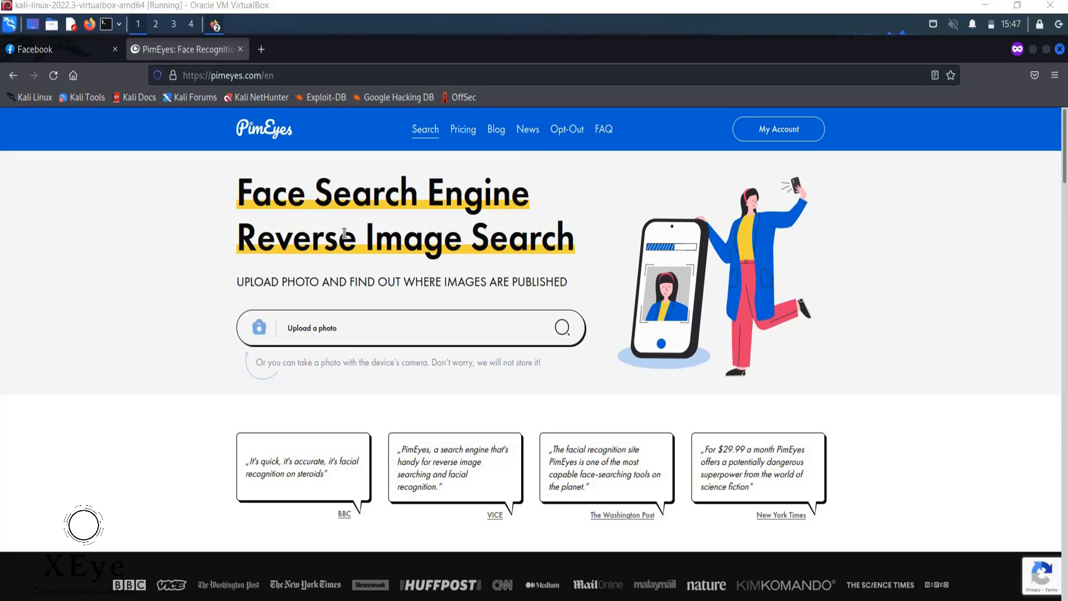
mouse_move(472, 218)
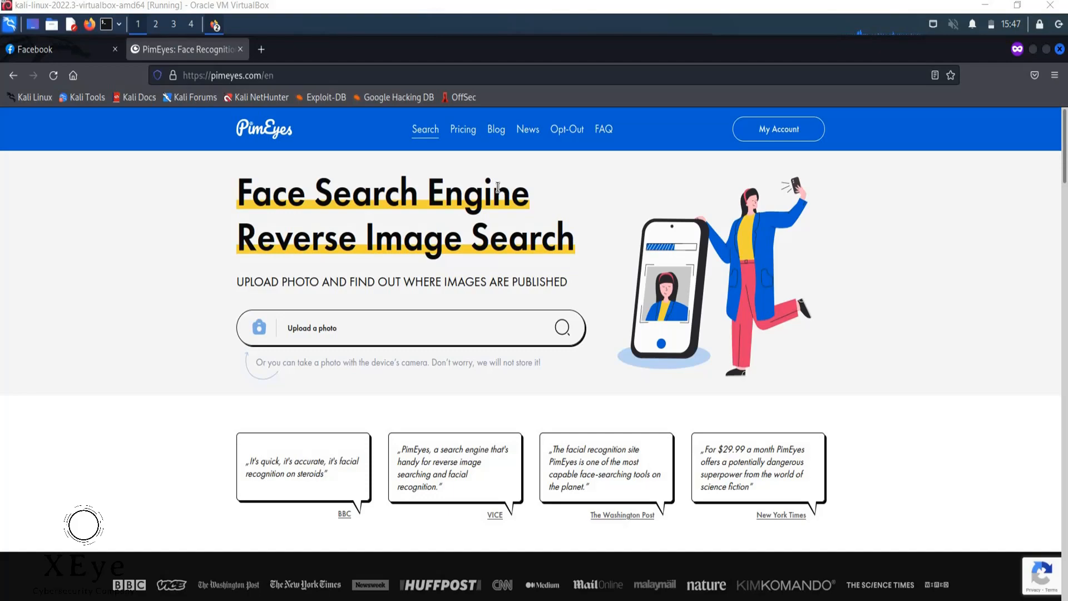
mouse_move(145, 130)
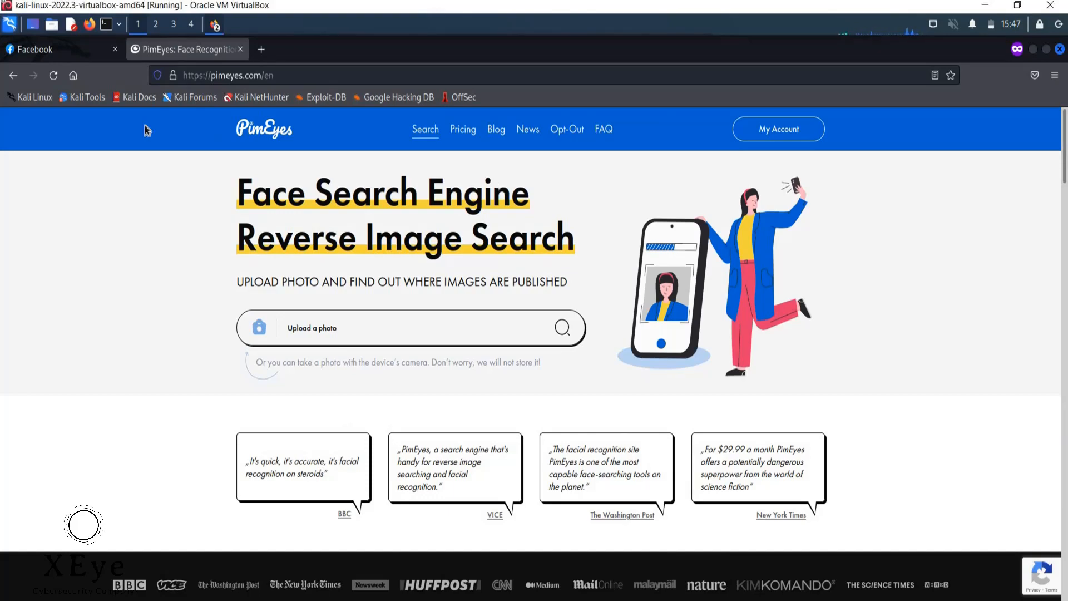
left_click(57, 49)
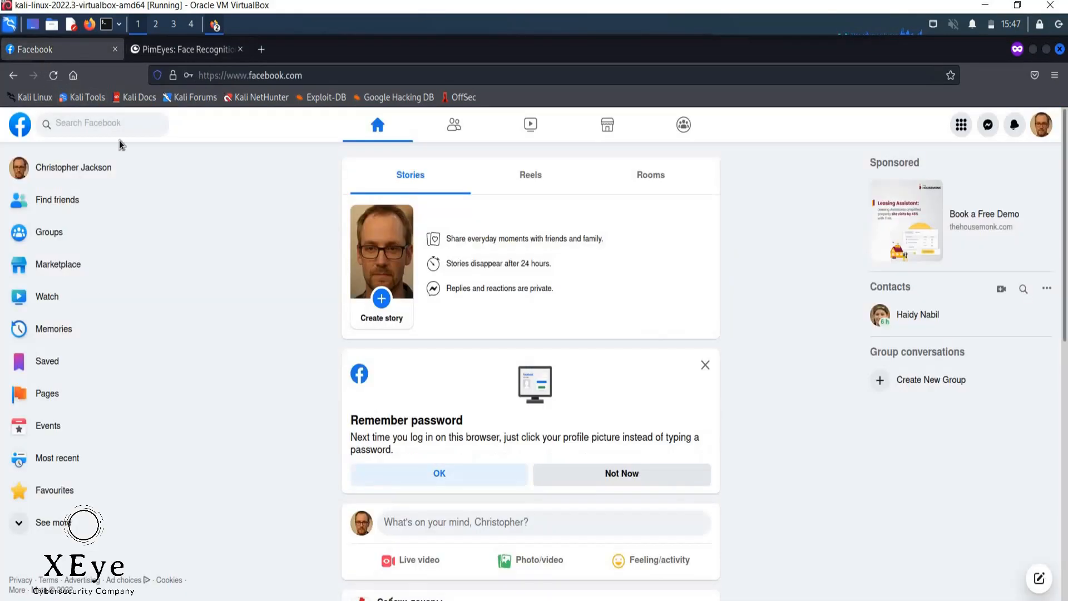
left_click(95, 122)
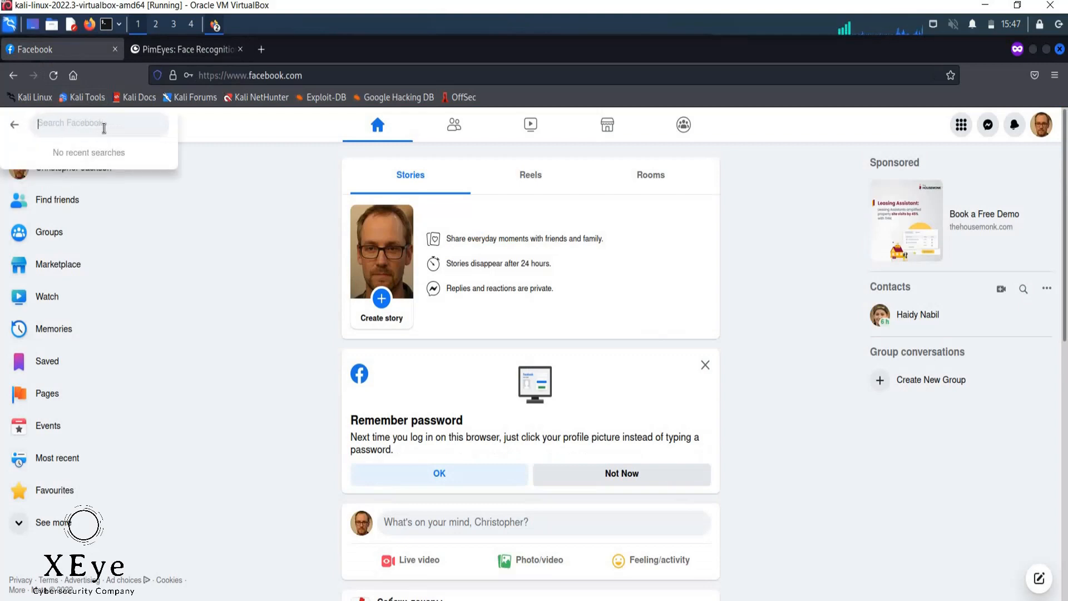
type("mark zucke")
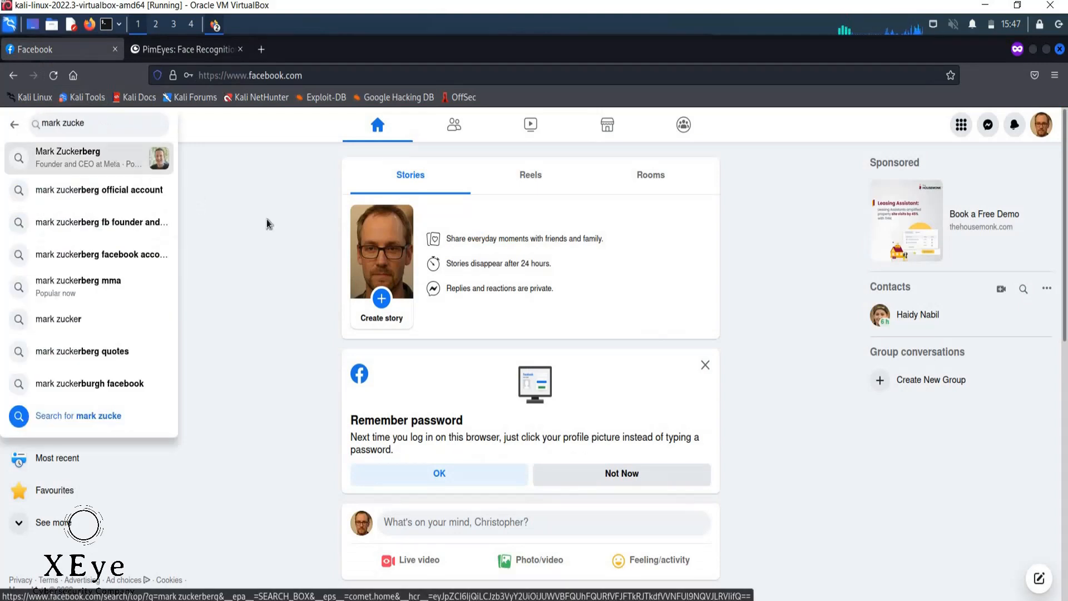
left_click(88, 157)
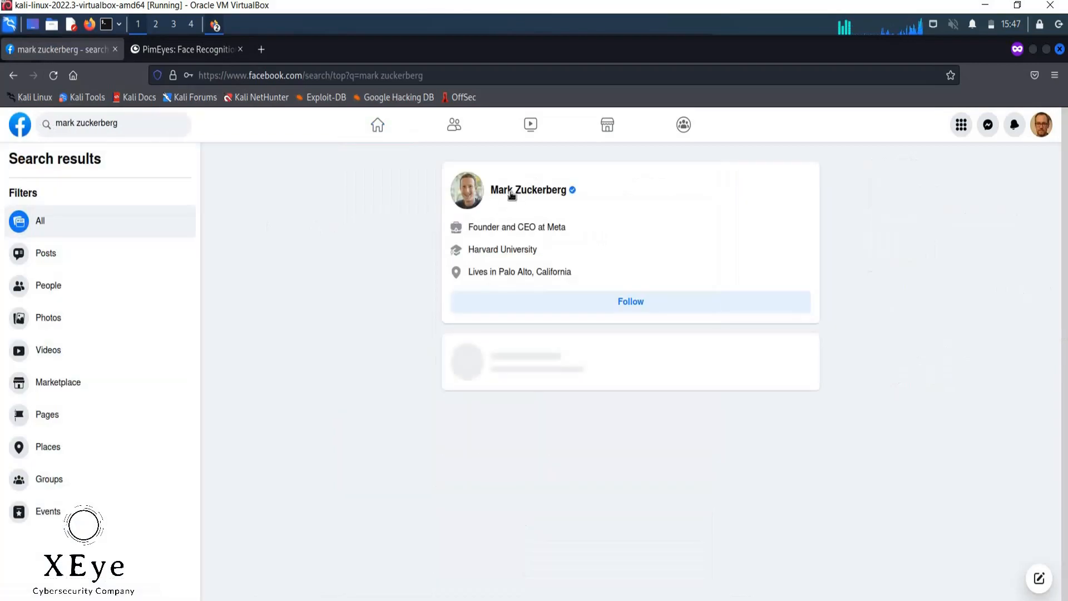
left_click(528, 189)
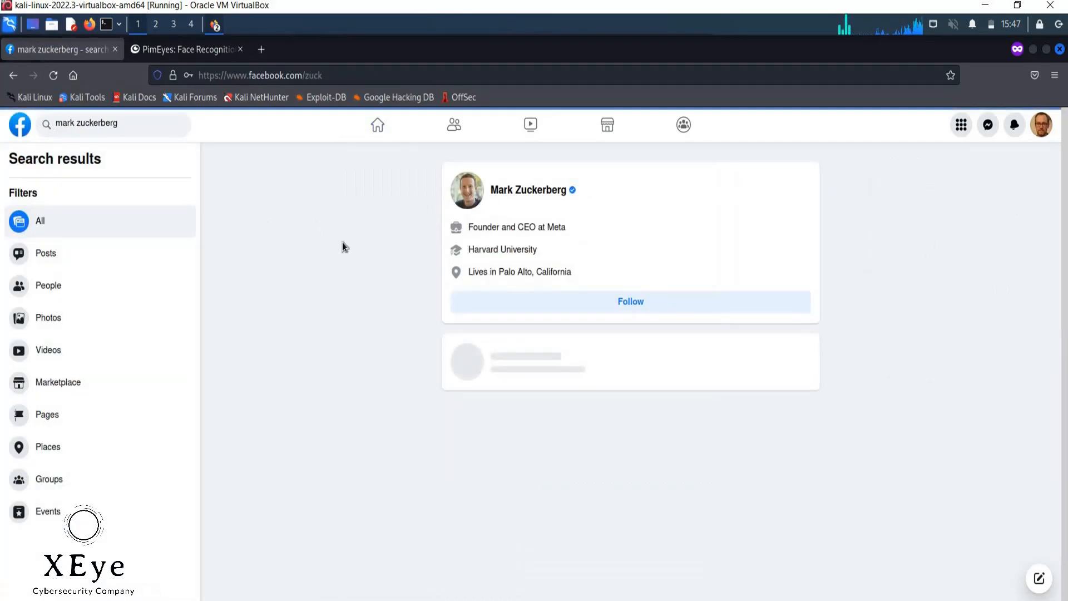
left_click(528, 189)
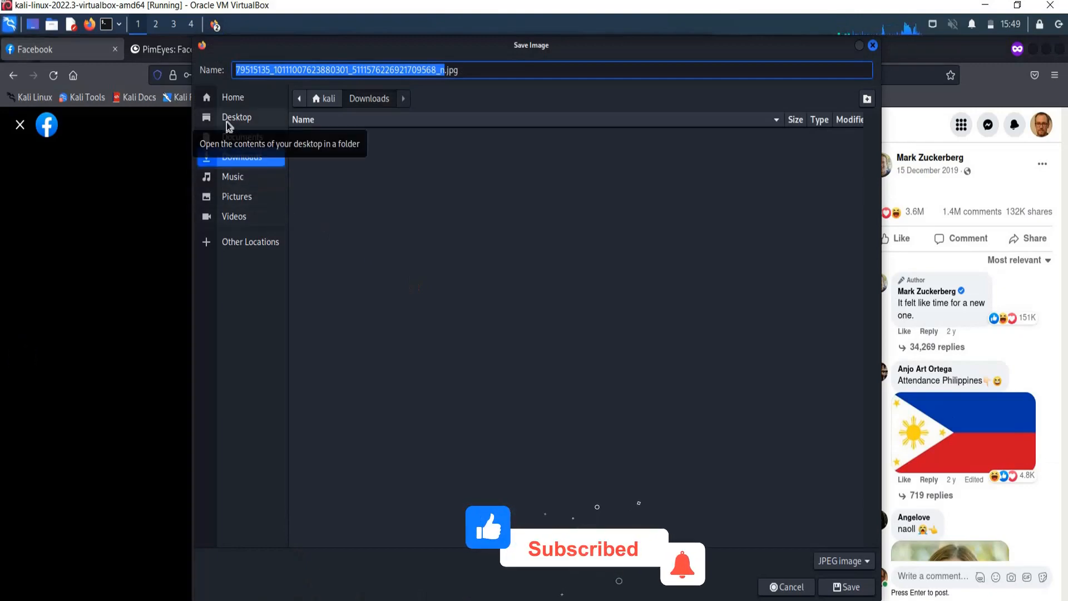
- Save Zuckerberg's Facebook photo to the Desktop folder
left_click(237, 118)
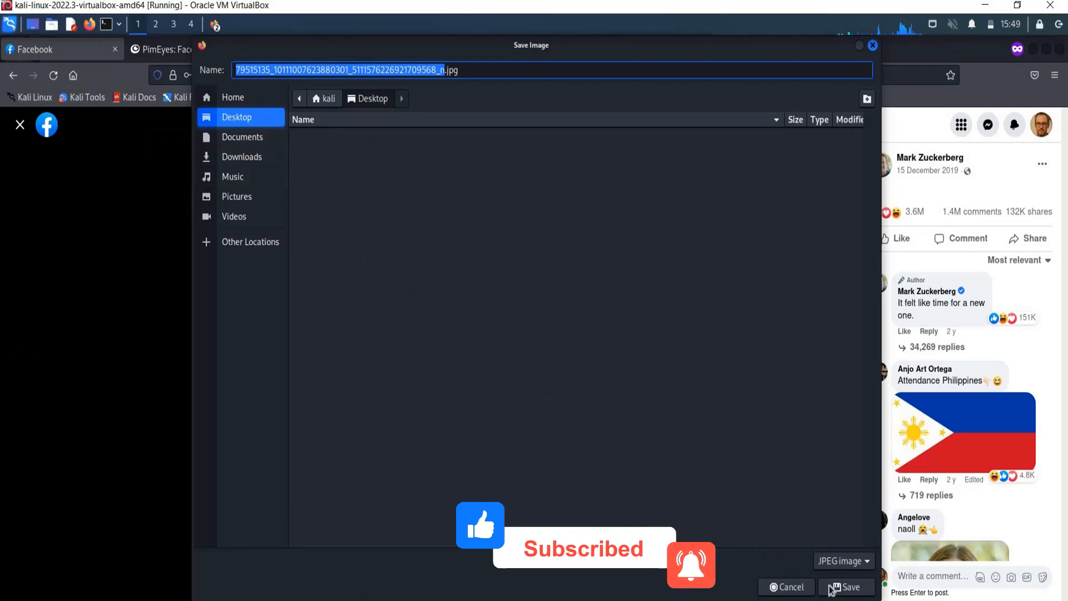
left_click(849, 586)
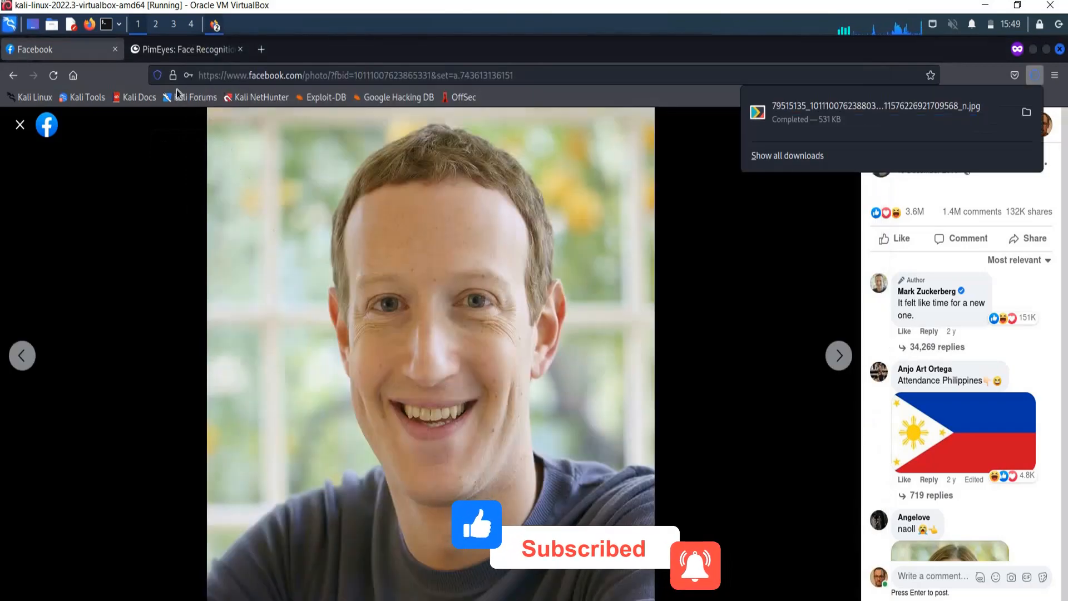
left_click(187, 49)
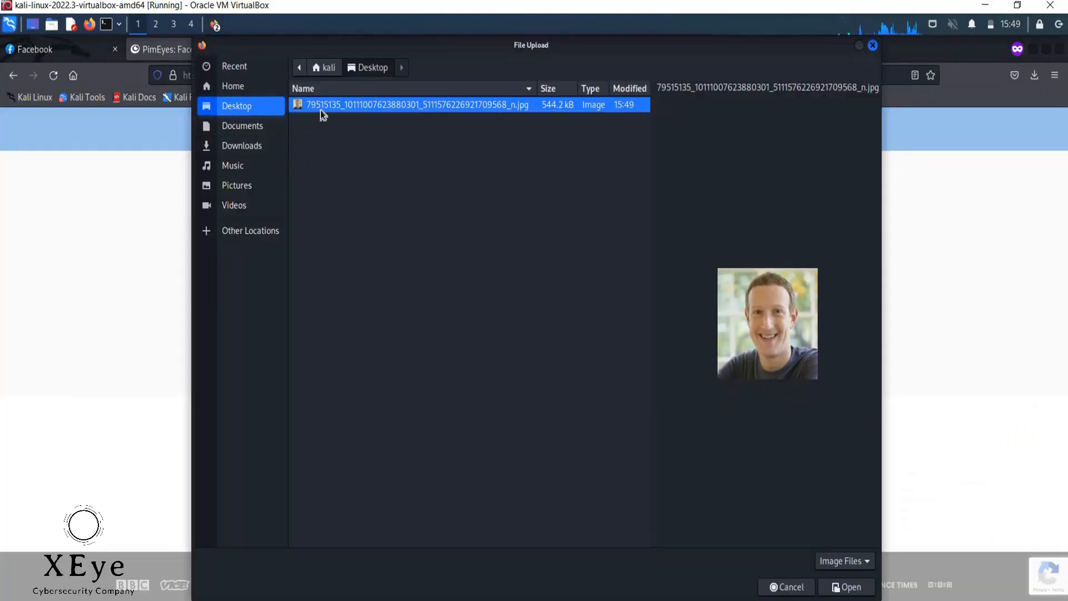
- Upload the saved Zuckerberg JPEG to PimEyes and start the face search
left_click(849, 586)
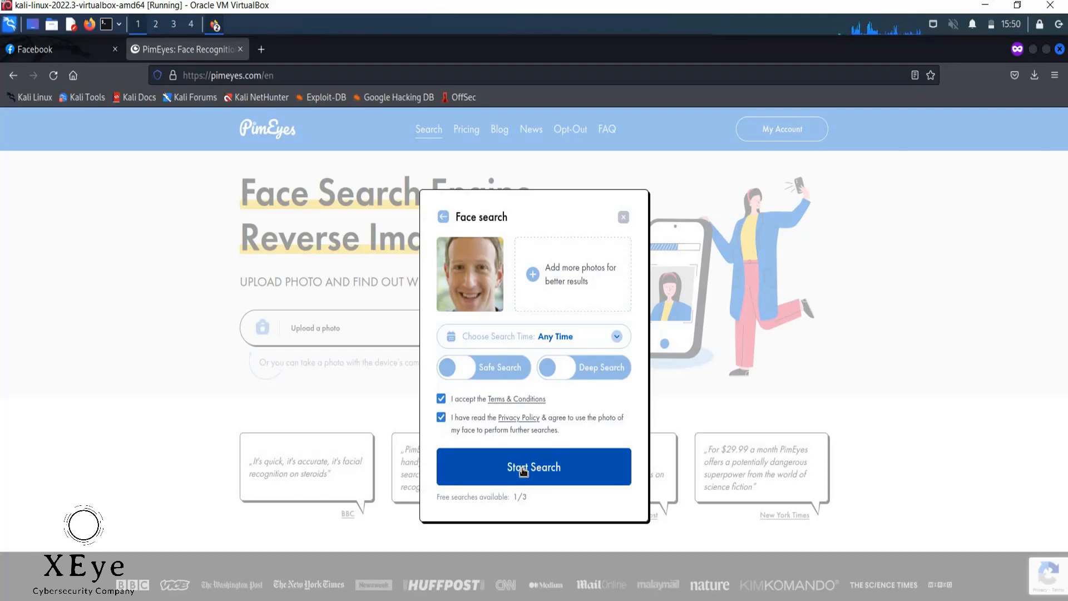
left_click(533, 467)
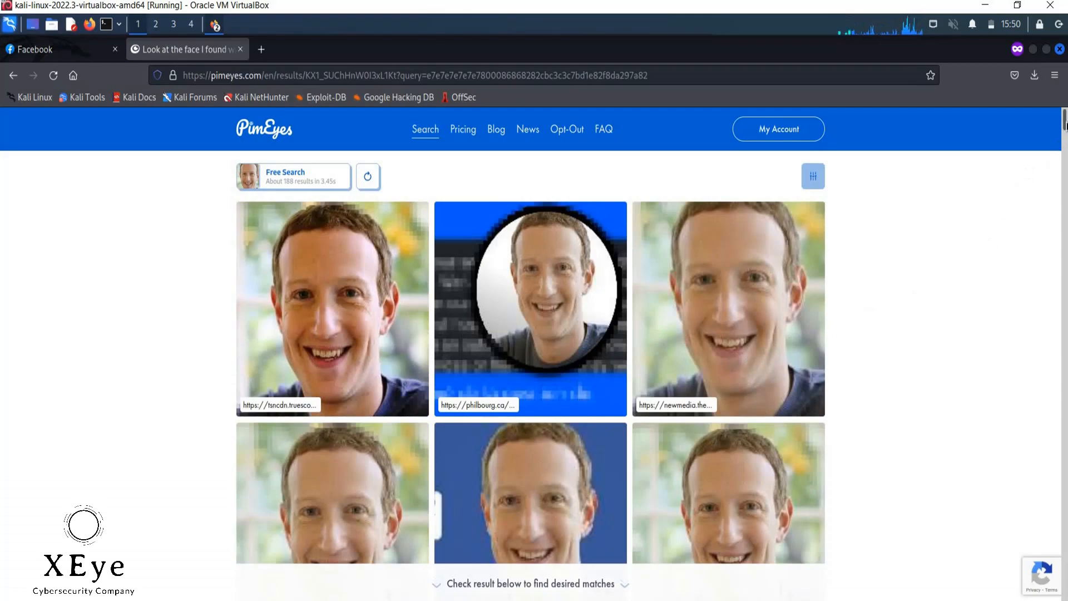
- Scroll through the grid of about 188 matching Zuckerberg face images
scroll("down", 3)
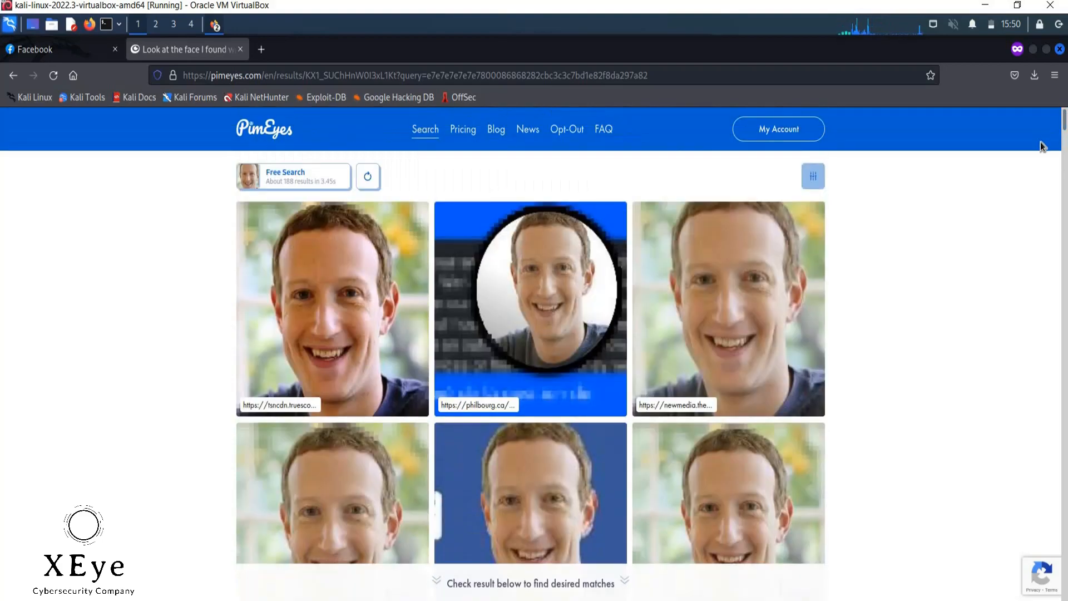
mouse_move(1000, 279)
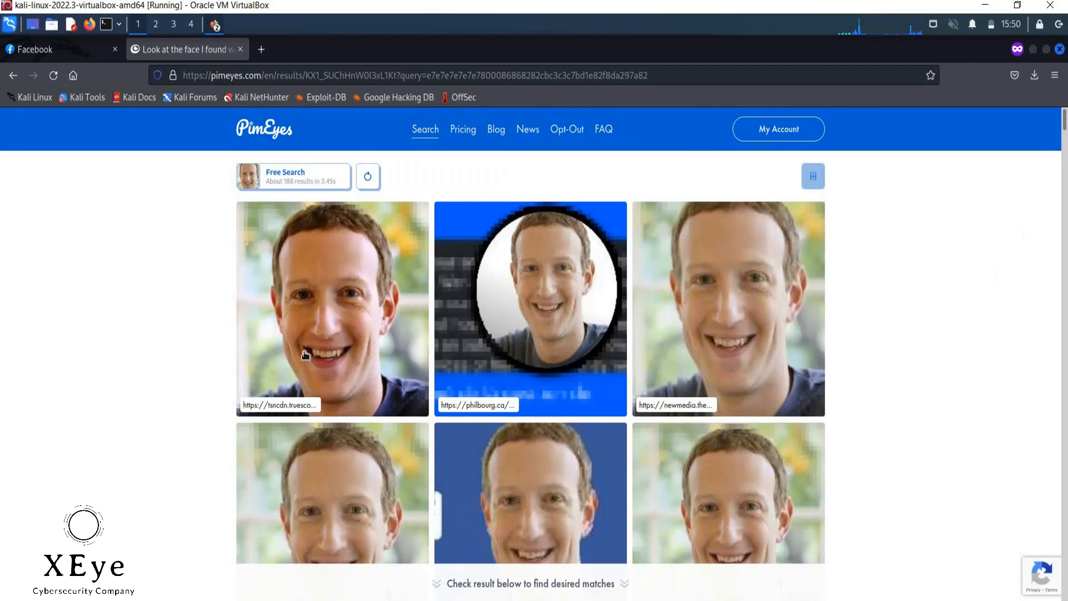
mouse_move(341, 315)
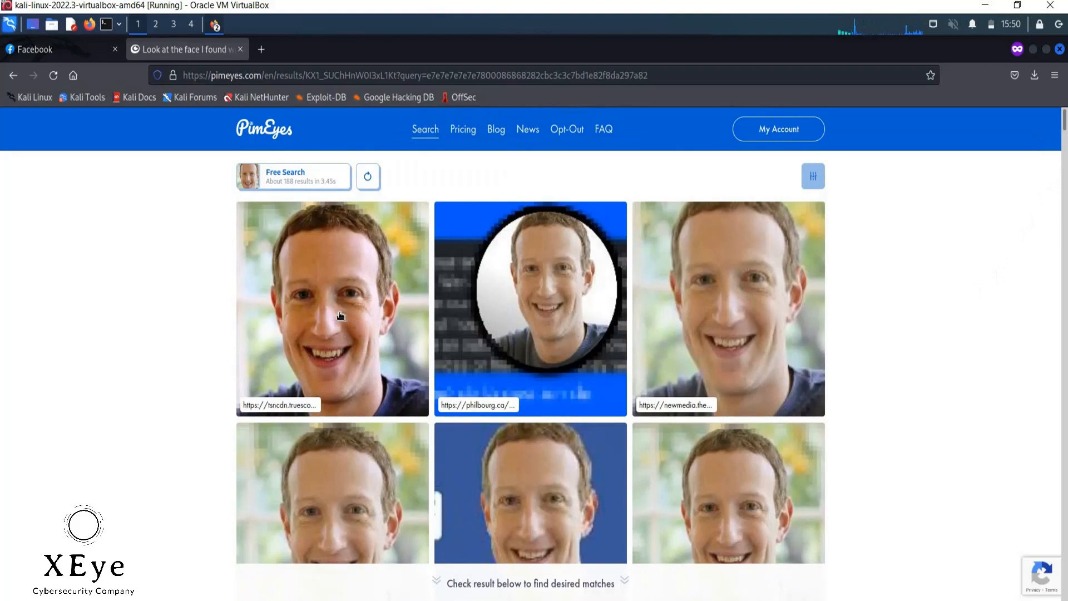
- Open the first match's details and try 'Open website', triggering the subscriber-only pricing dialog
left_click(333, 308)
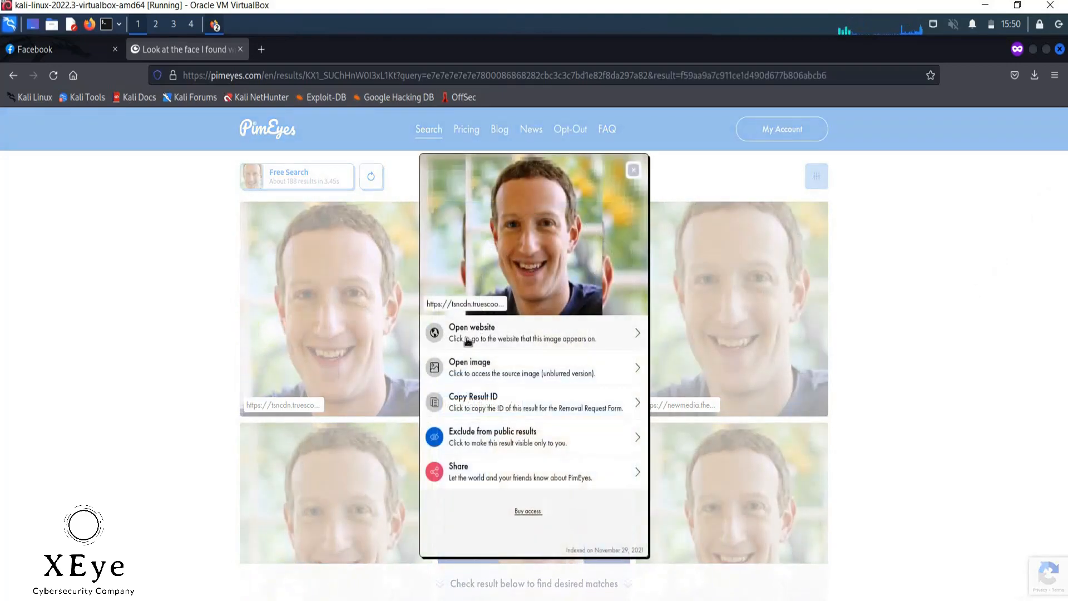
mouse_move(480, 324)
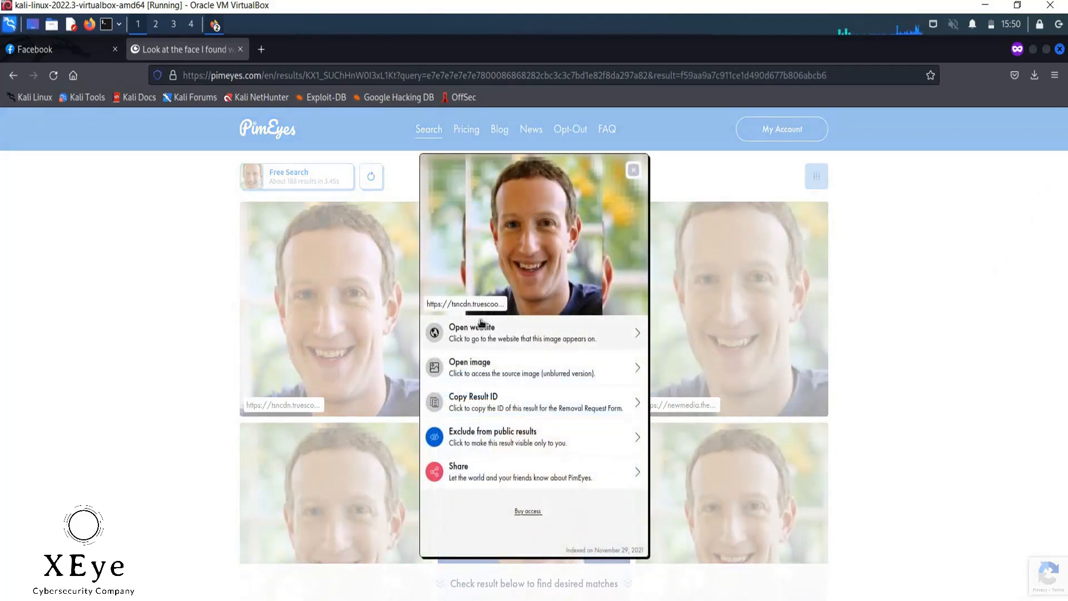
mouse_move(535, 262)
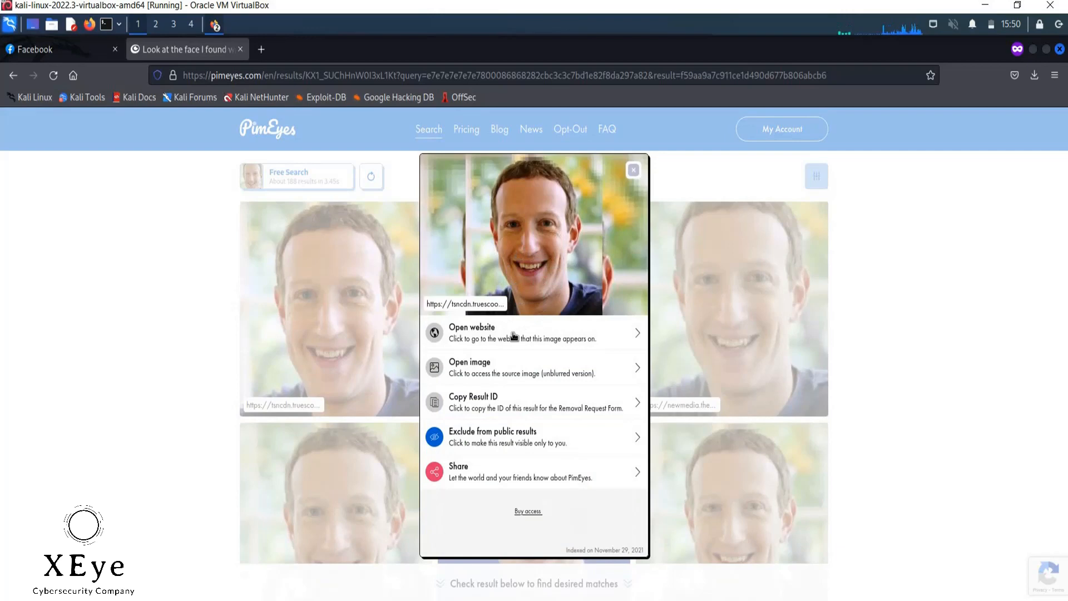
left_click(528, 511)
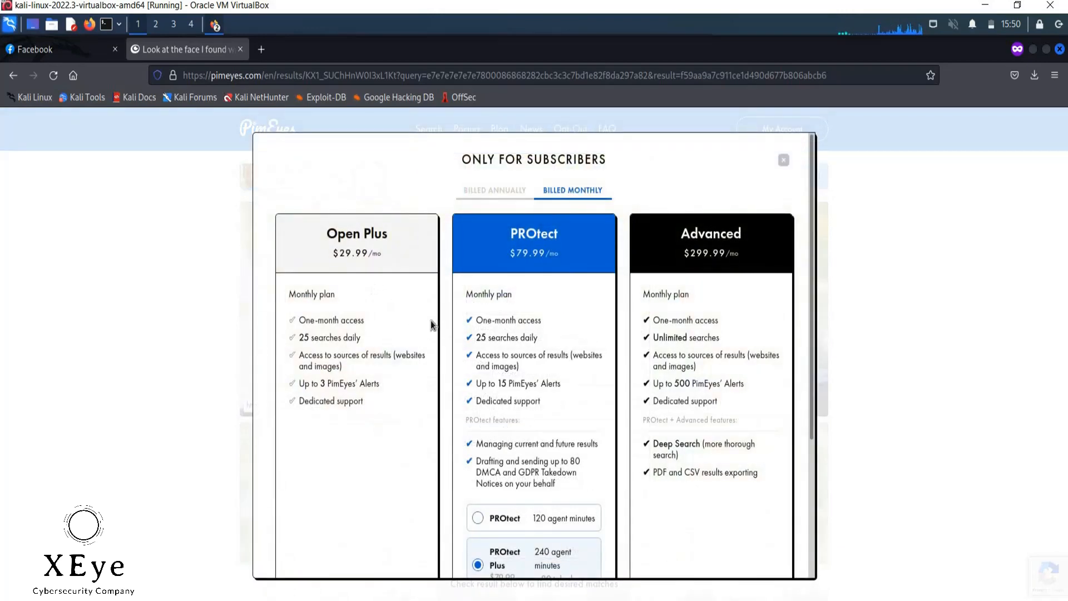
mouse_move(612, 285)
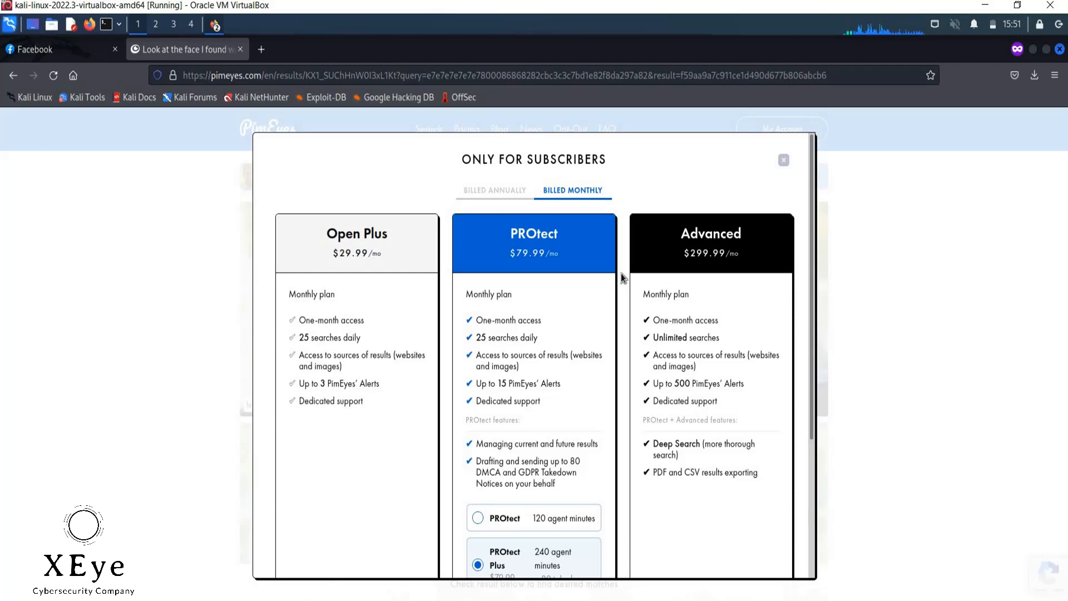
- Close the 'Only for subscribers' pricing dialog
left_click(783, 159)
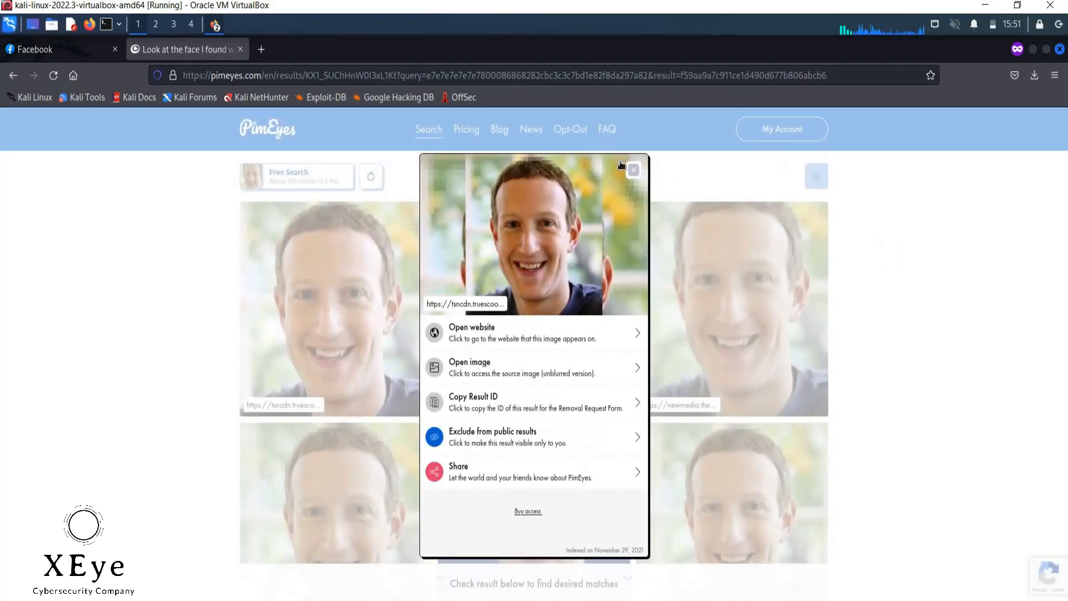
- Close the first match's details popup to see the results grid
left_click(633, 169)
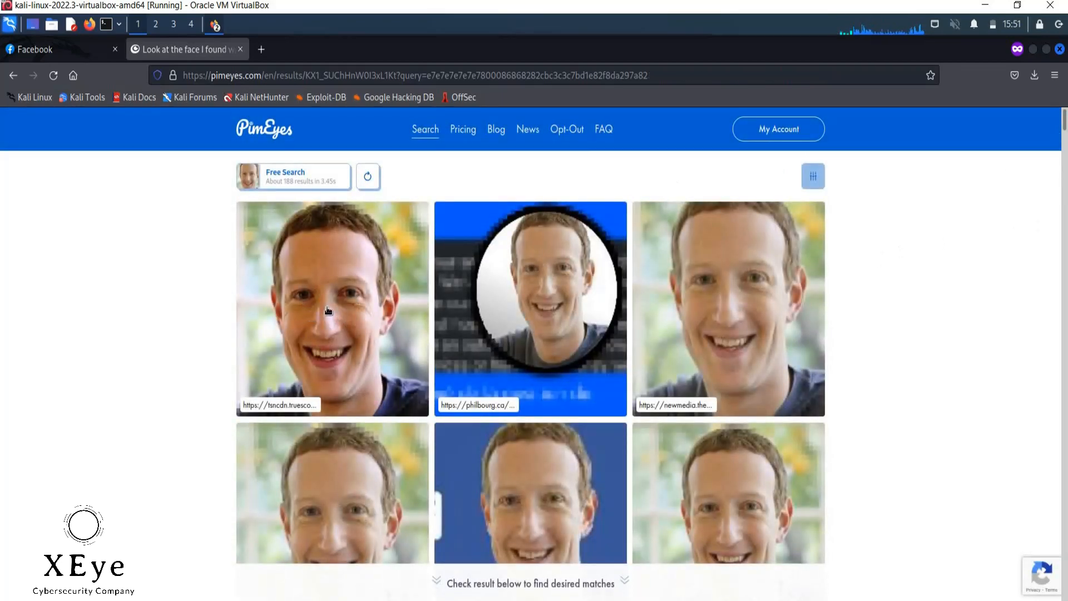
mouse_move(322, 341)
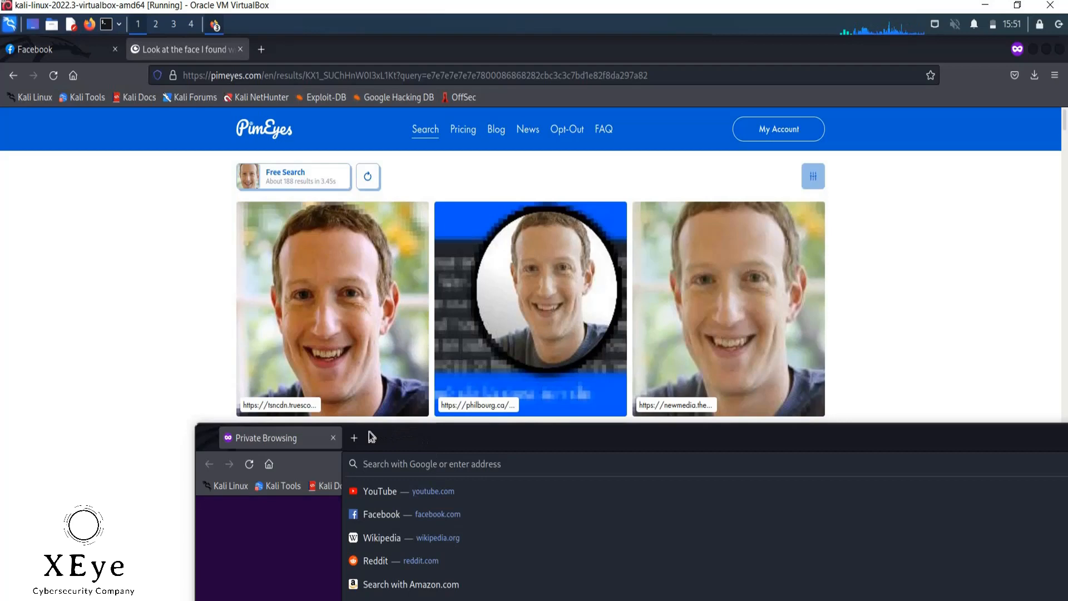
mouse_move(475, 436)
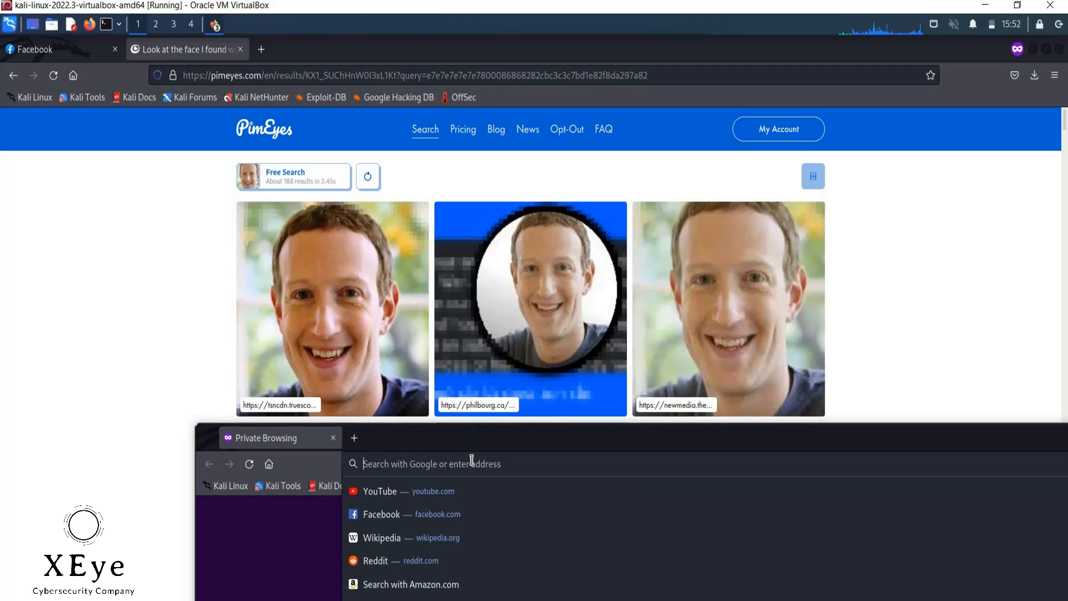
- Visit philbourg.ca in a new private Firefox window
type("philbourg.ca")
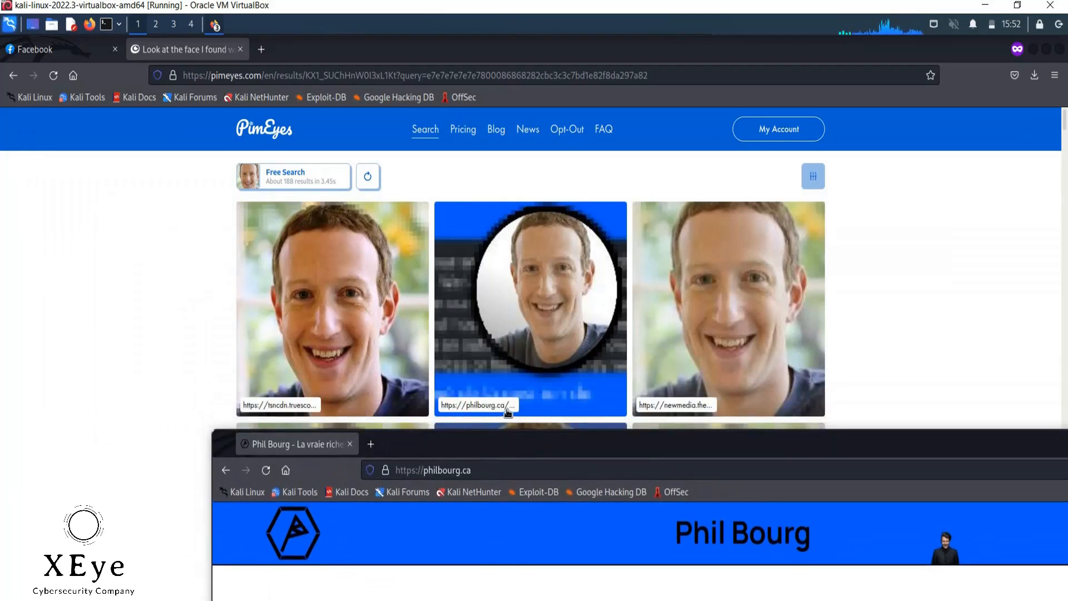
mouse_move(767, 315)
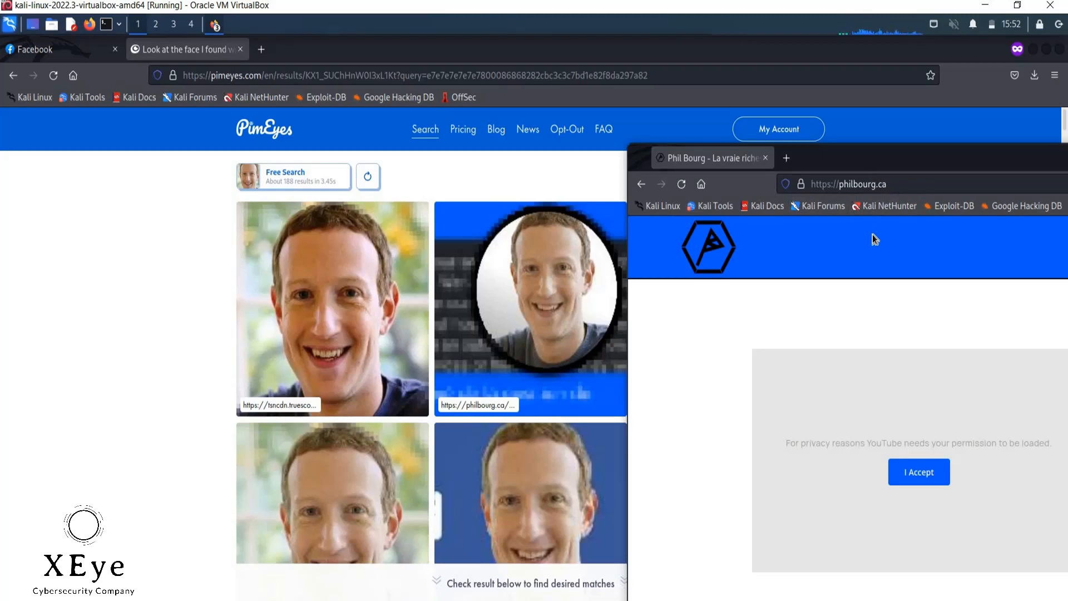
mouse_move(895, 177)
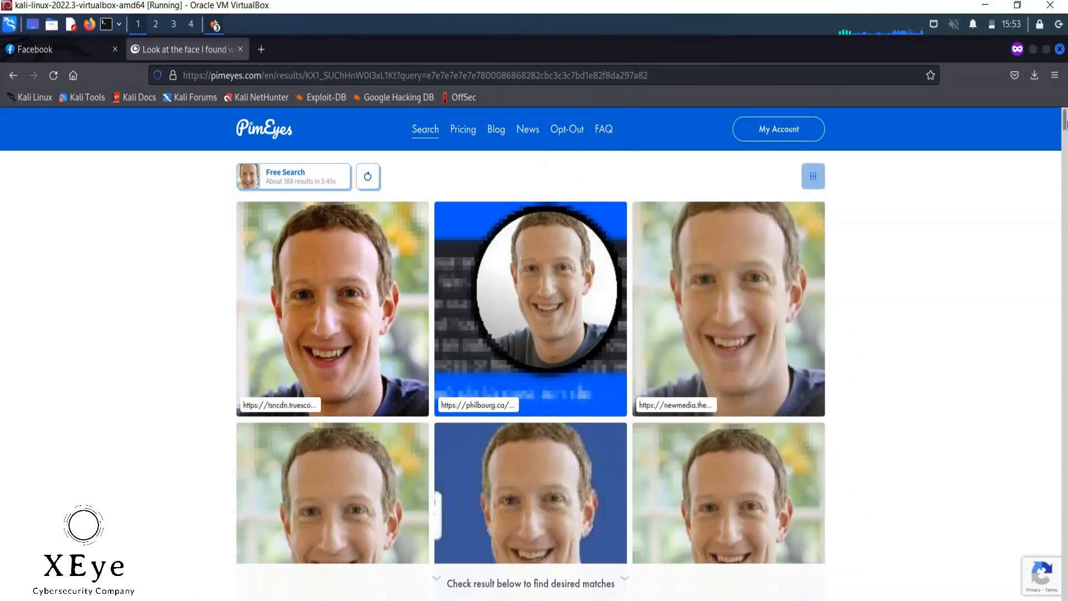
- Search Google for 'philbourg.ca and mark zuckerberg' from the private window's address bar
scroll("down", 3)
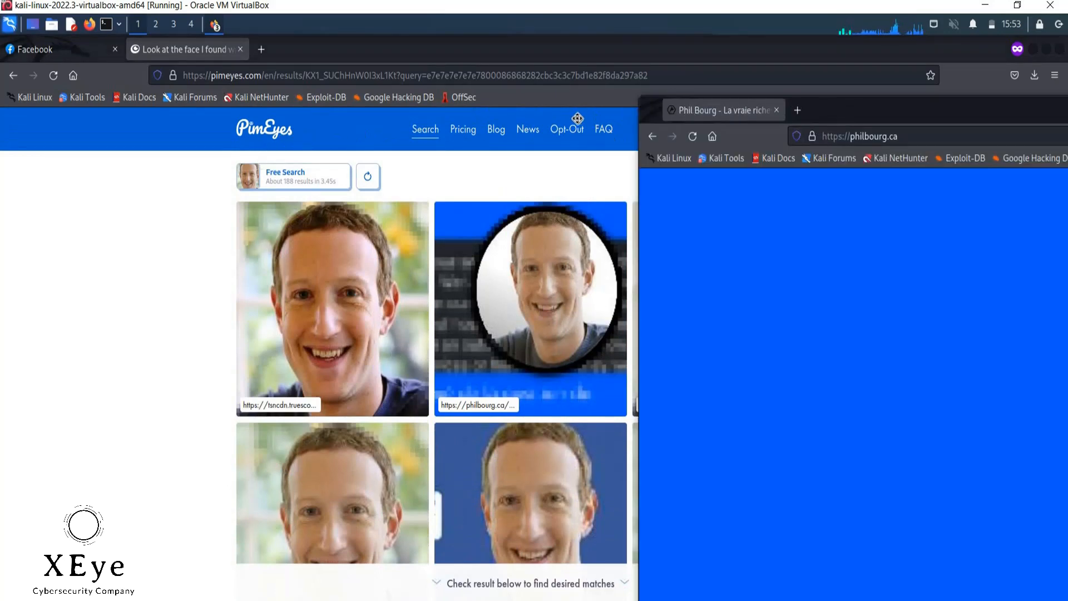
left_click(573, 144)
type(" and")
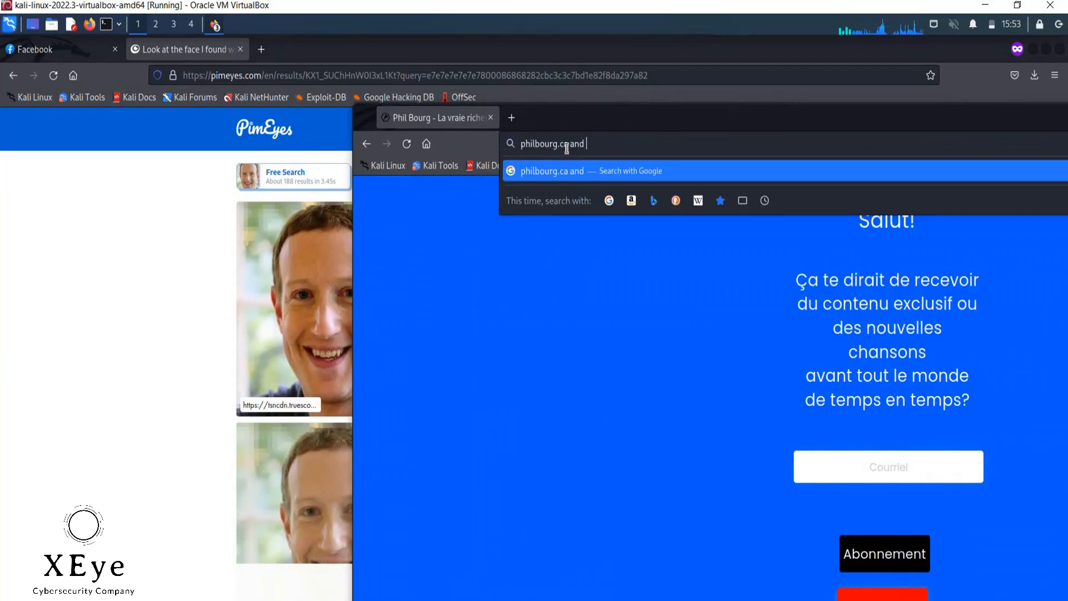
type("mark zucker")
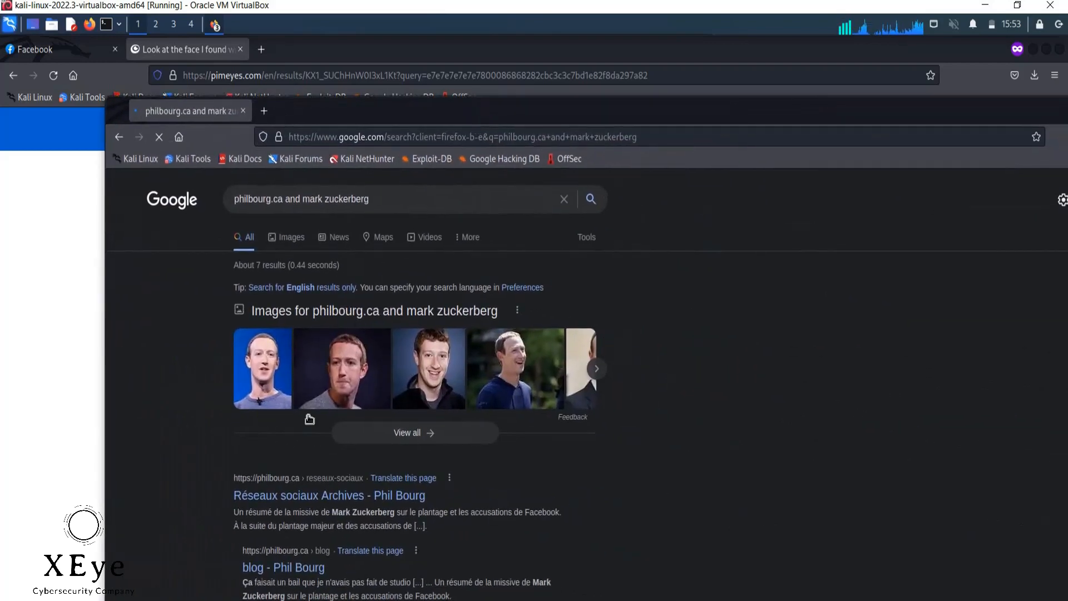
mouse_move(352, 525)
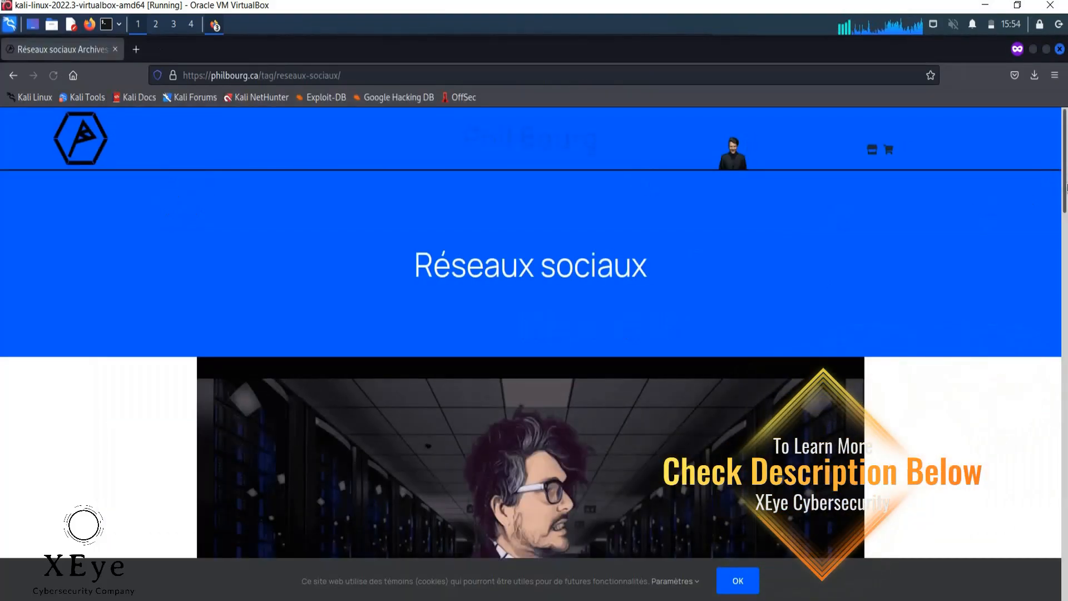
- Scroll the Réseaux sociaux archive down to the 27 October 2021 Zuckerberg missive post
scroll("down", 3)
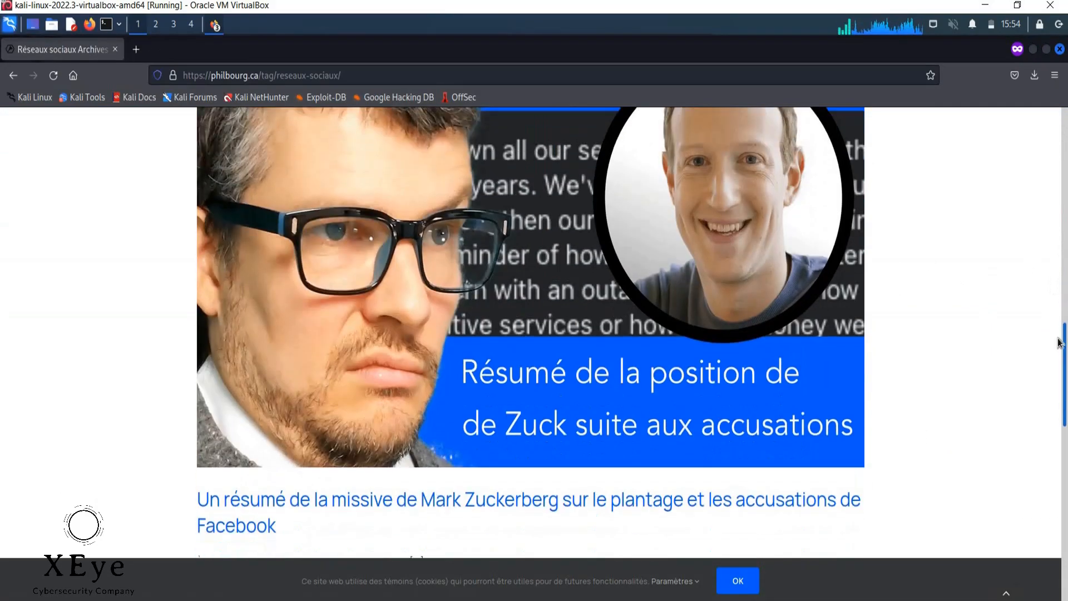
scroll("down", 3)
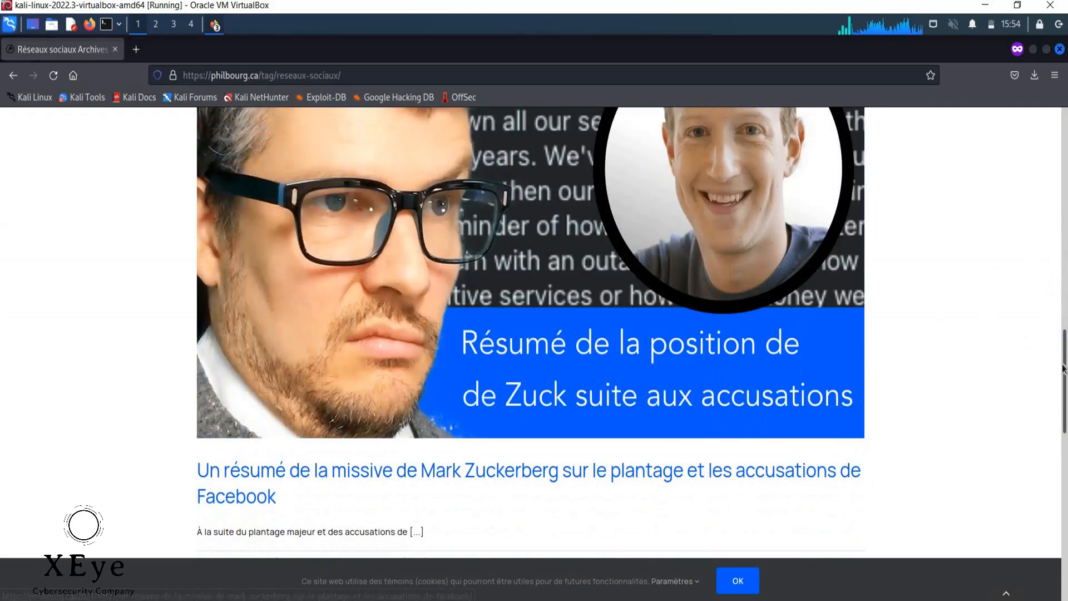
scroll("down", 3)
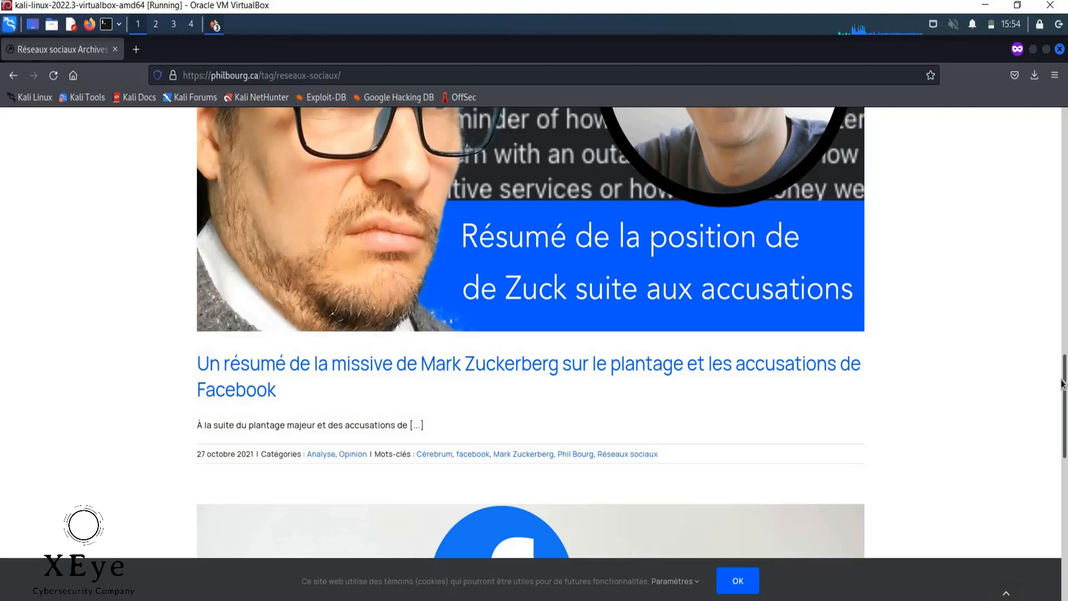
mouse_move(599, 191)
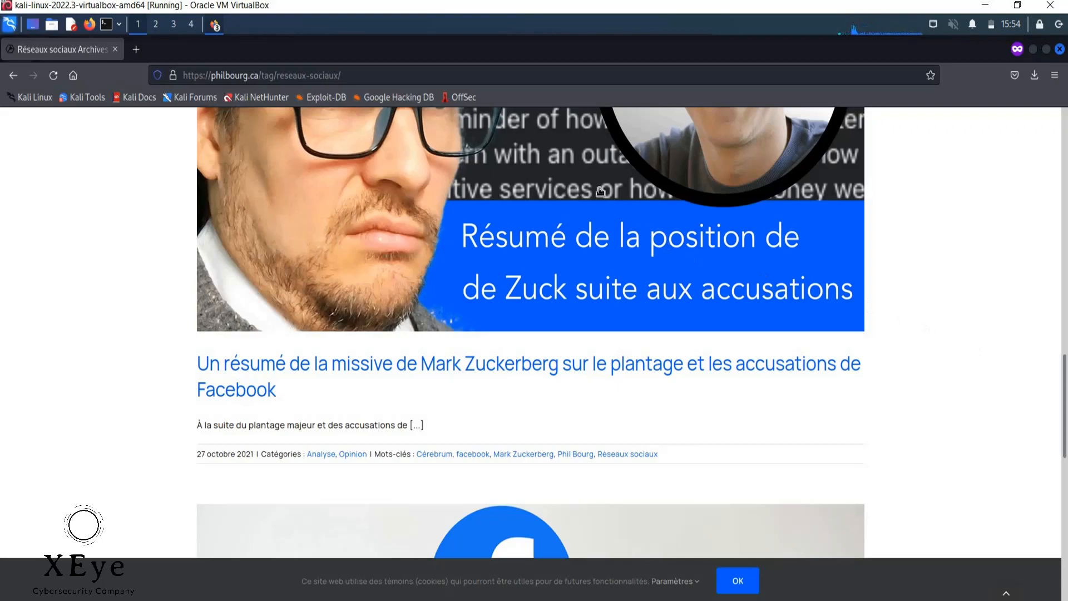